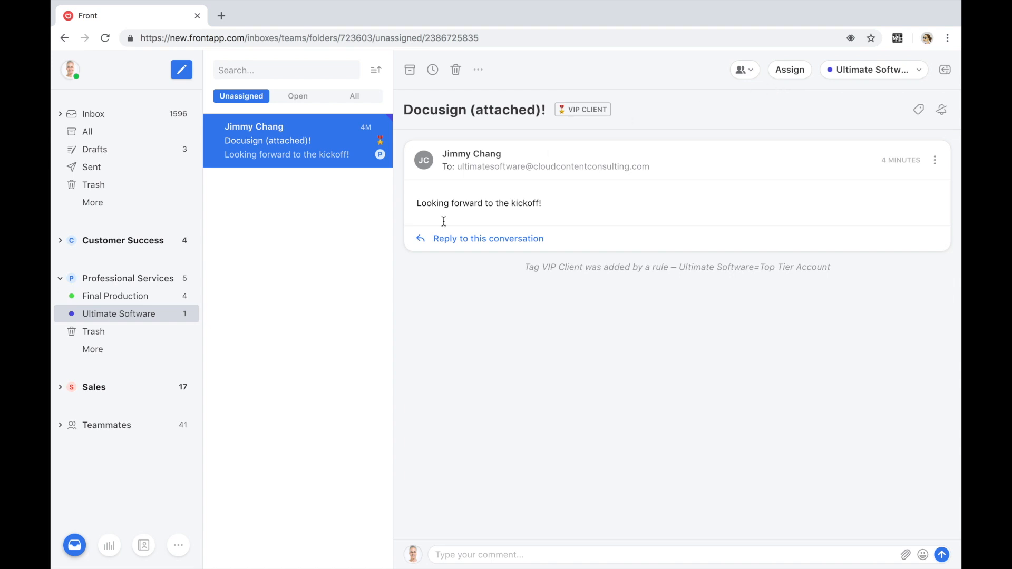
{"action": "mouse_move", "coordinate": [346, 319]}
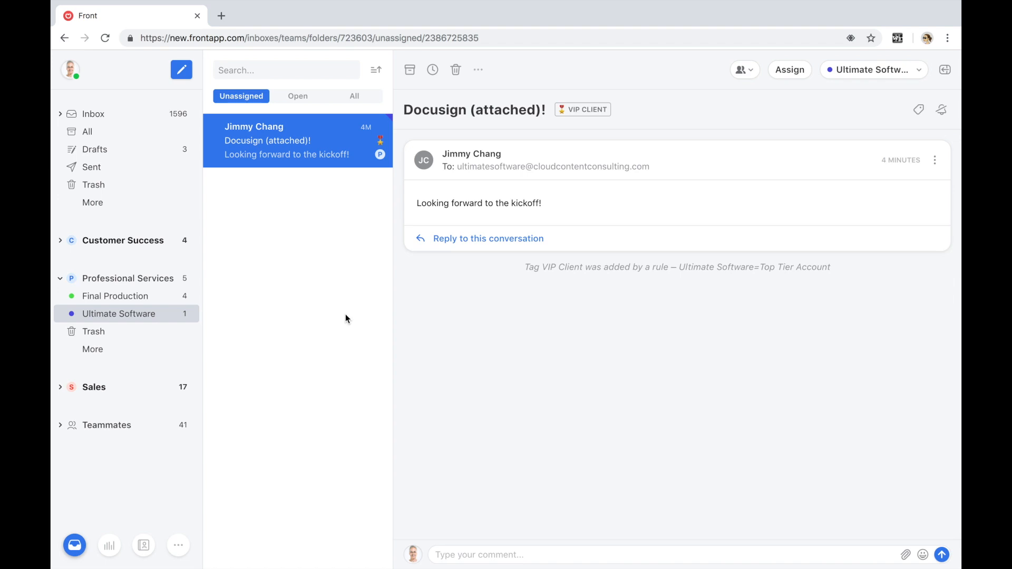
{"action": "mouse_move", "coordinate": [326, 340]}
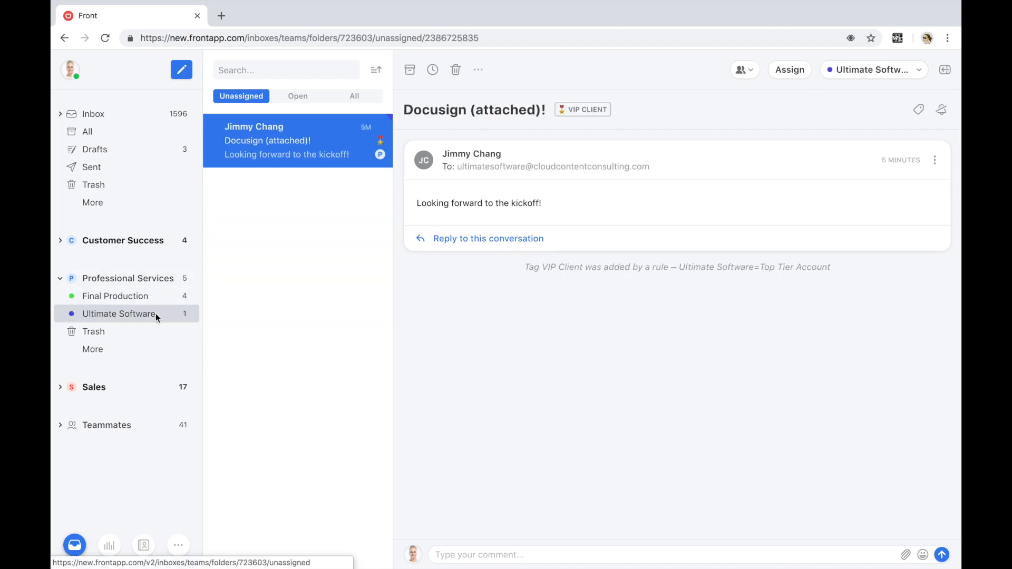
{"action": "mouse_move", "coordinate": [213, 370]}
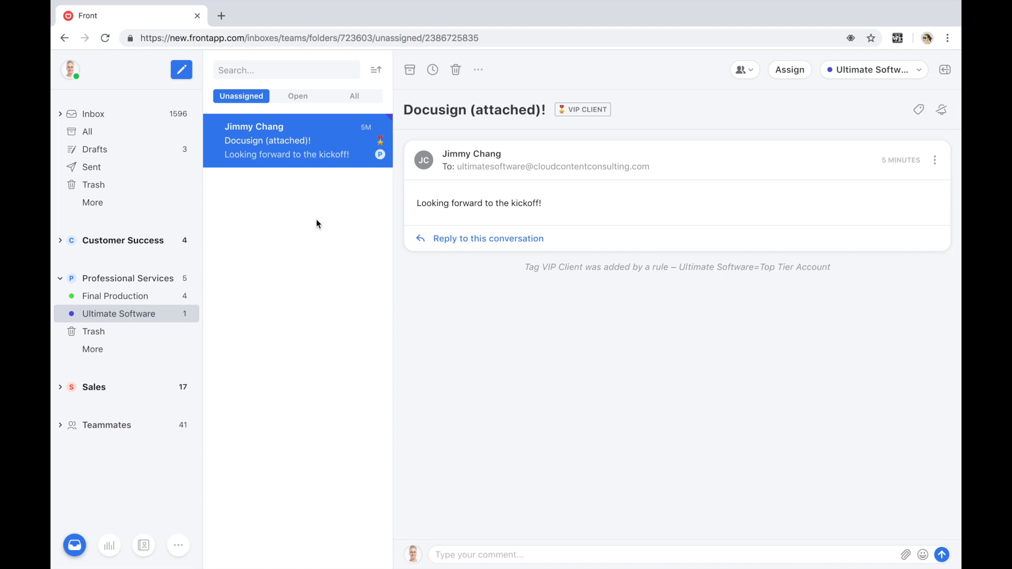
{"action": "mouse_move", "coordinate": [773, 124]}
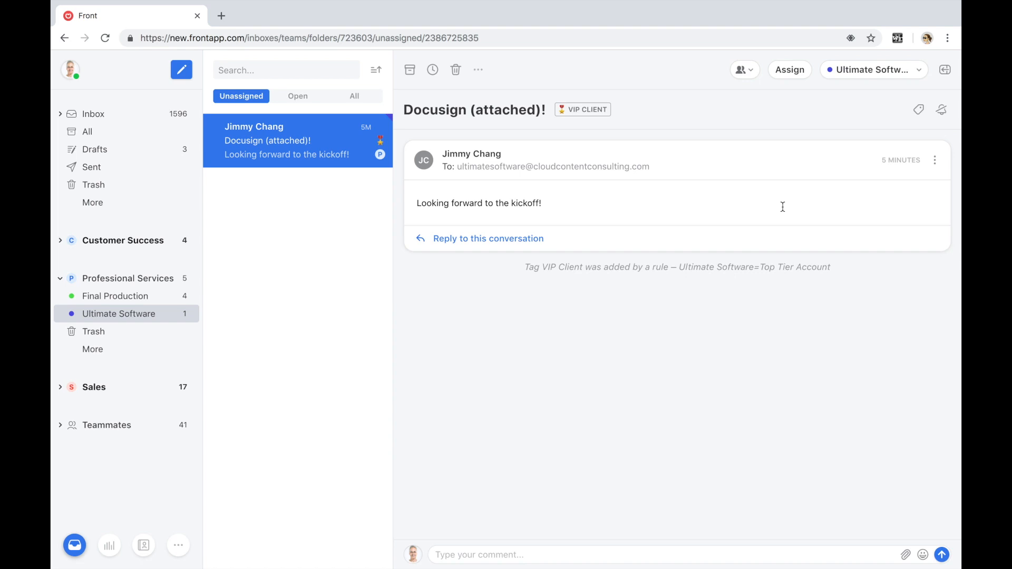
{"action": "mouse_move", "coordinate": [960, 85]}
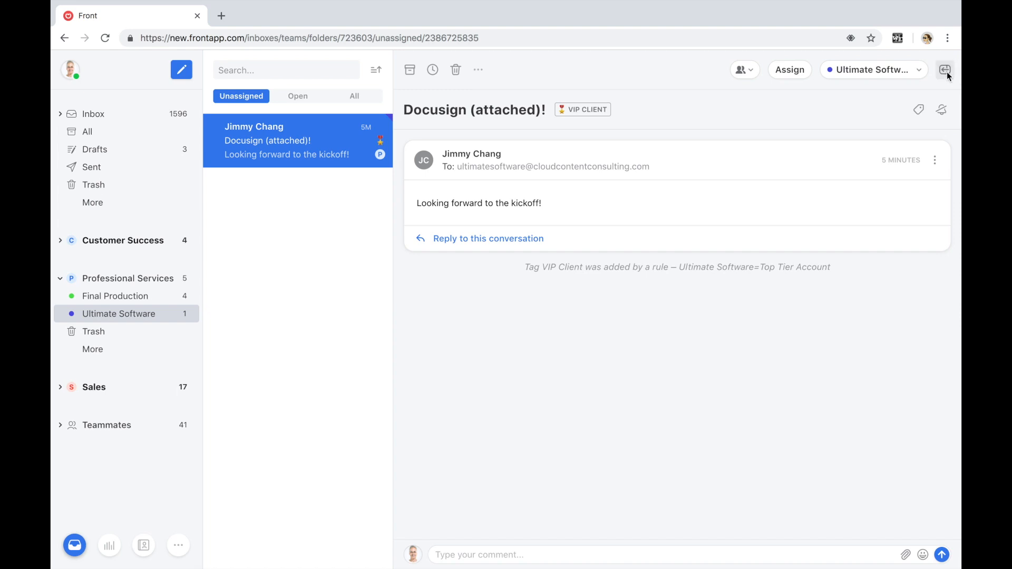
Show the sender's Salesforce contact and account panel, reviewing opportunities, tasks, activities and cases.
{"action": "left_click", "coordinate": [945, 70]}
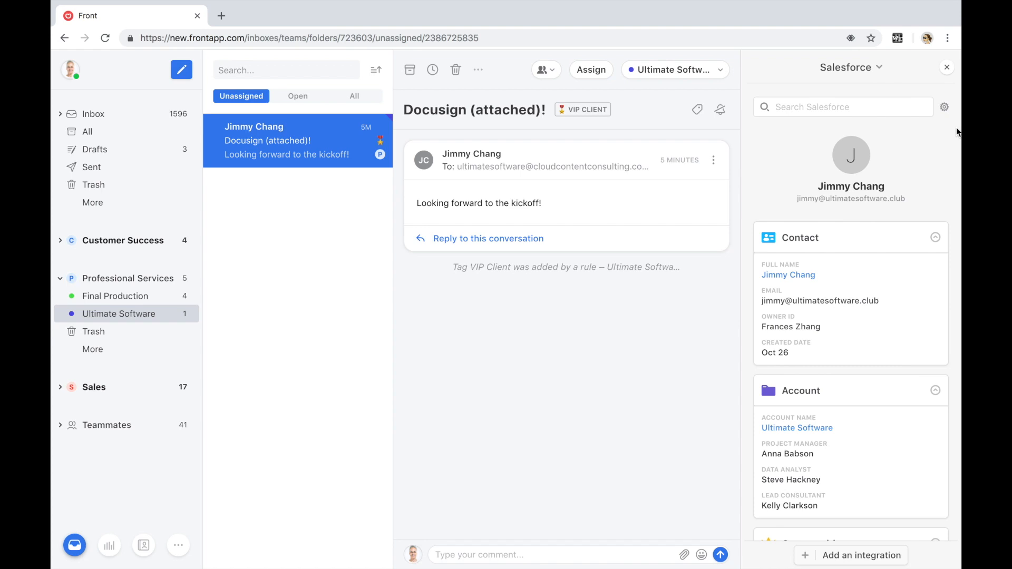
{"action": "scroll", "scroll_direction": "down", "scroll_amount": 3}
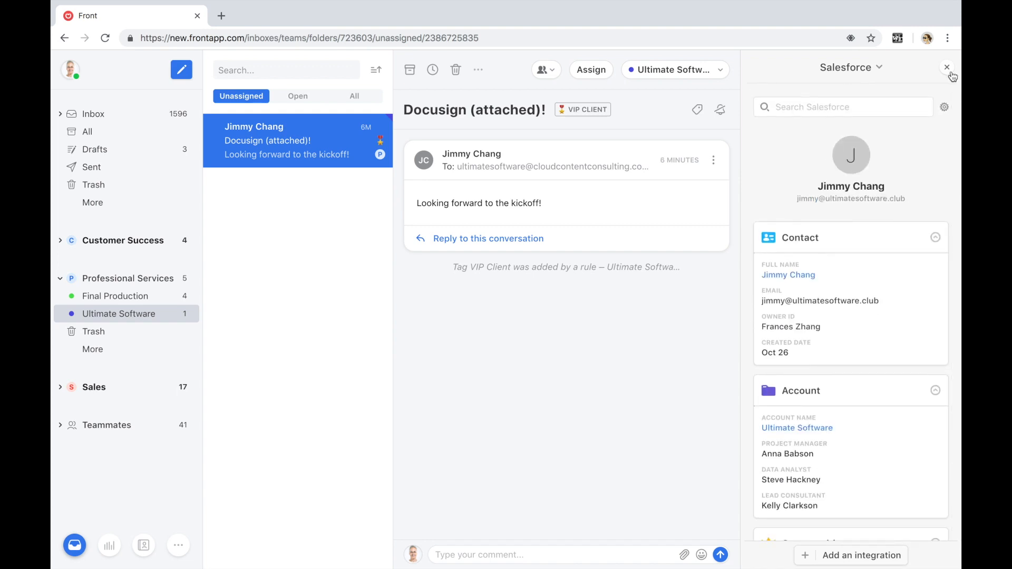
{"action": "mouse_move", "coordinate": [947, 68]}
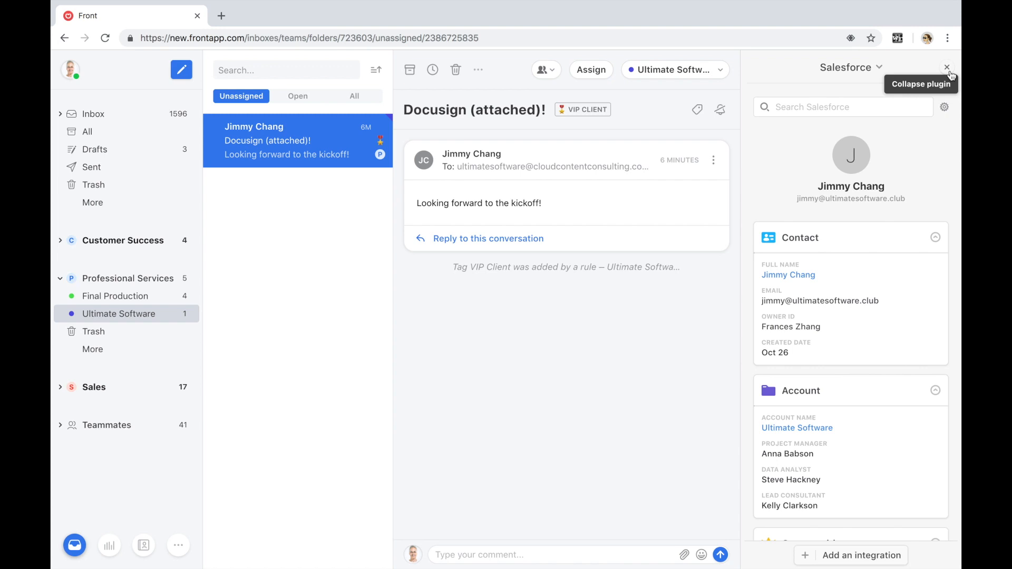
{"action": "left_click", "coordinate": [947, 67]}
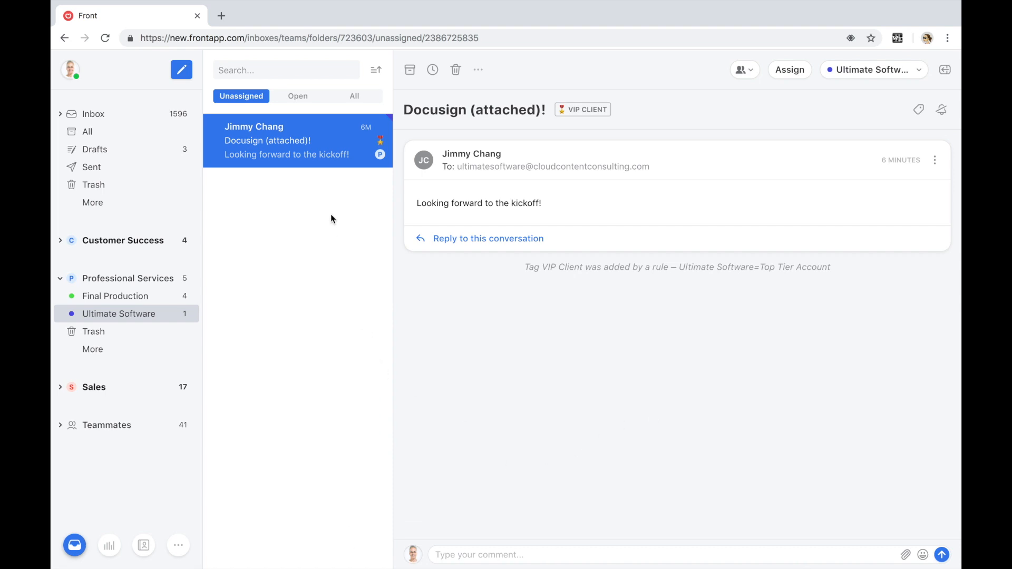
{"action": "mouse_move", "coordinate": [326, 156]}
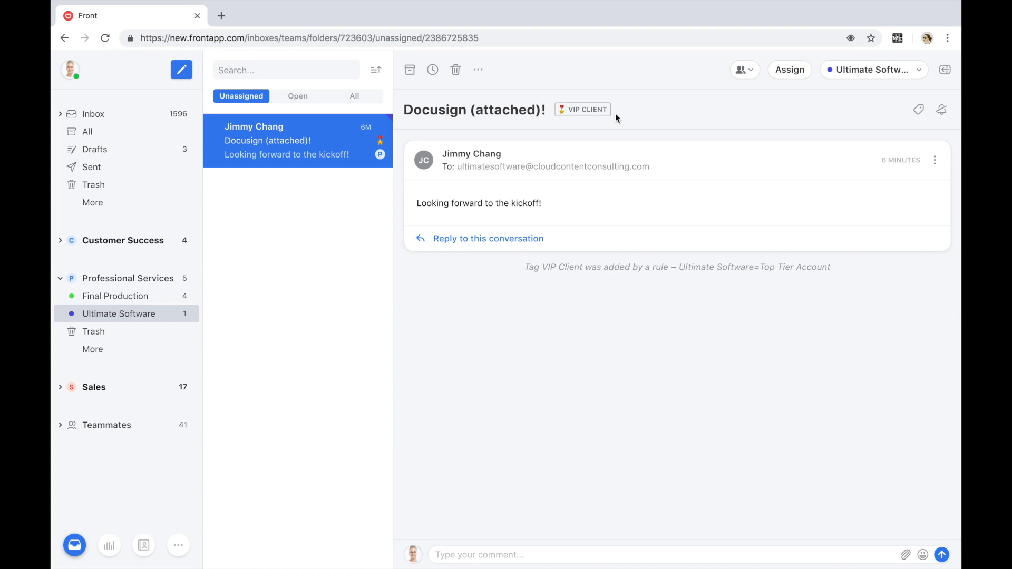
{"action": "mouse_move", "coordinate": [818, 222]}
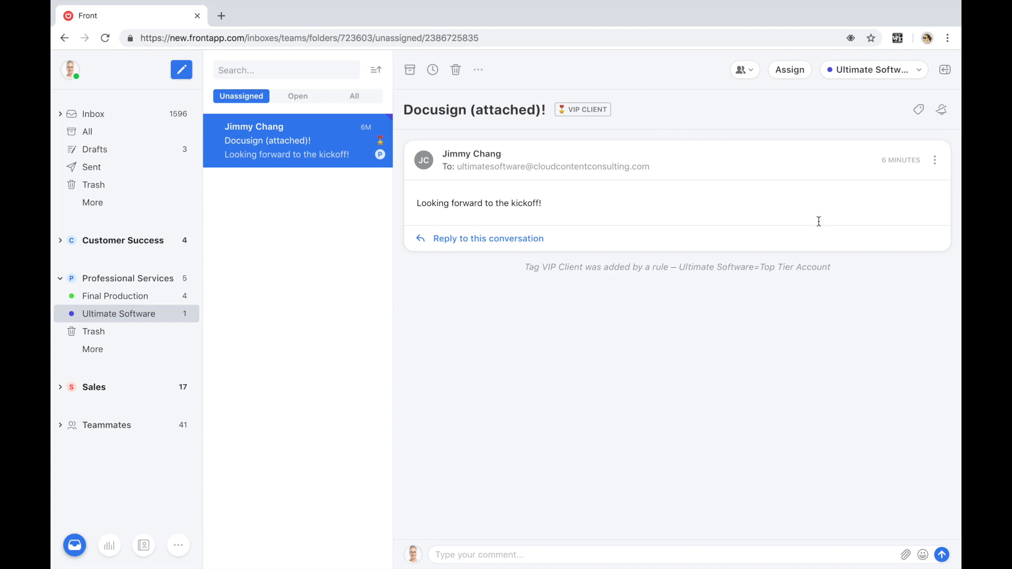
{"action": "mouse_move", "coordinate": [817, 291]}
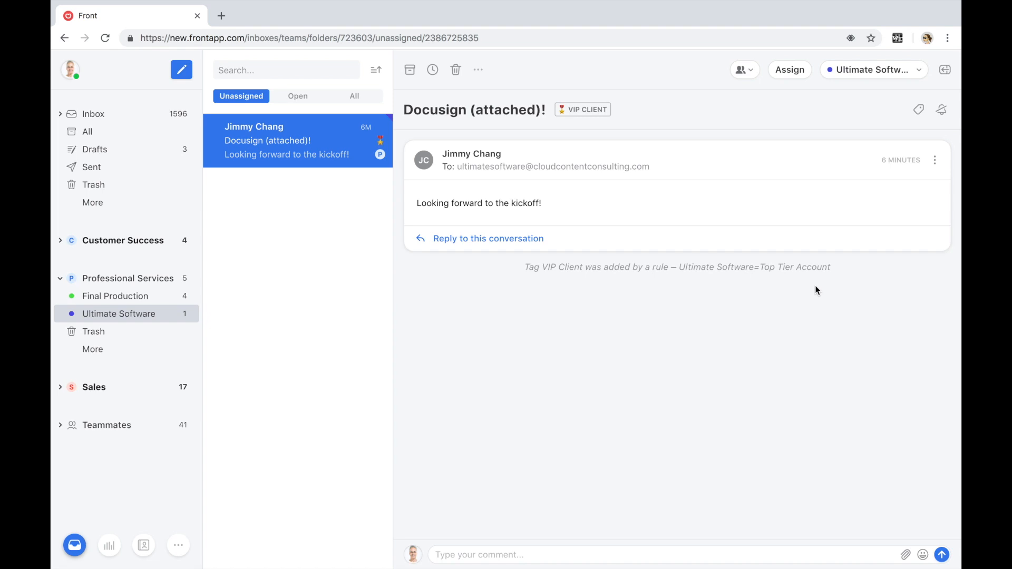
{"action": "mouse_move", "coordinate": [803, 294]}
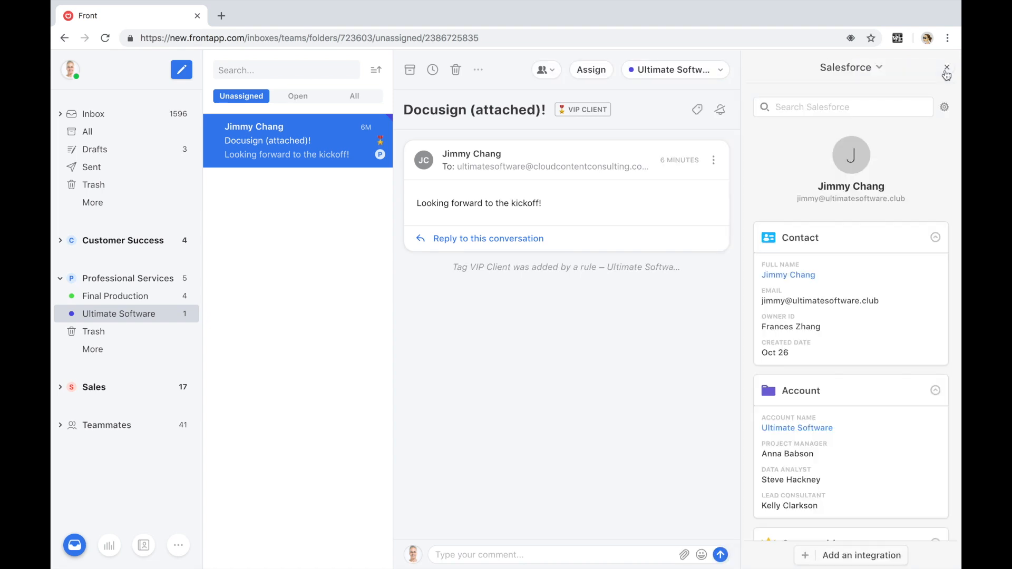
Review the Salesforce task about introducing the client to the project manager, then close the panel.
{"action": "scroll", "scroll_direction": "down", "scroll_amount": 3}
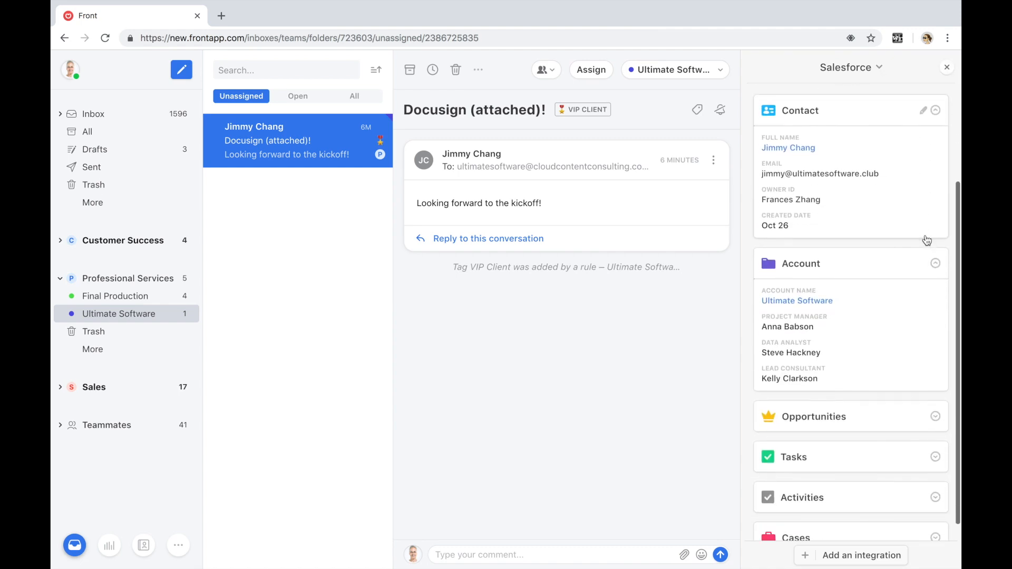
{"action": "left_click", "coordinate": [935, 457]}
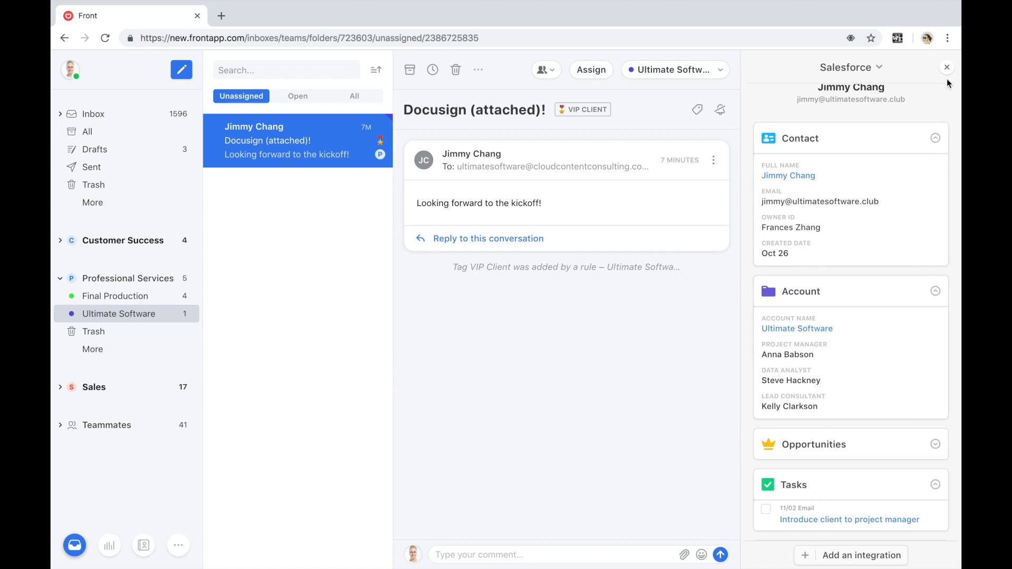
{"action": "left_click", "coordinate": [947, 67]}
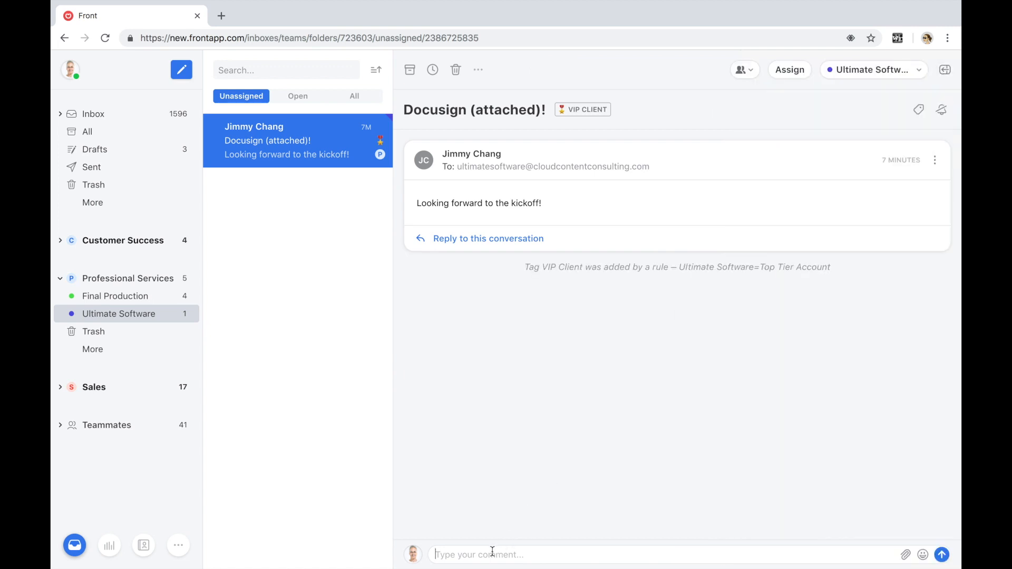
{"action": "type", "text": "@anna"}
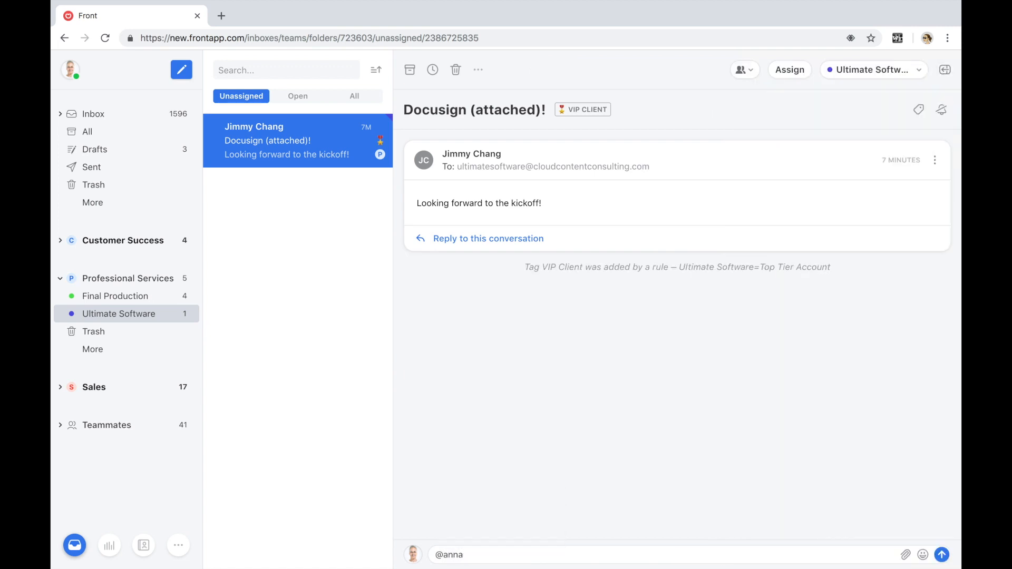
{"action": "type", "text": "Hey, looks like you're the PM for this implementation. The contract just closed—could you help draft a kickoff email?"}
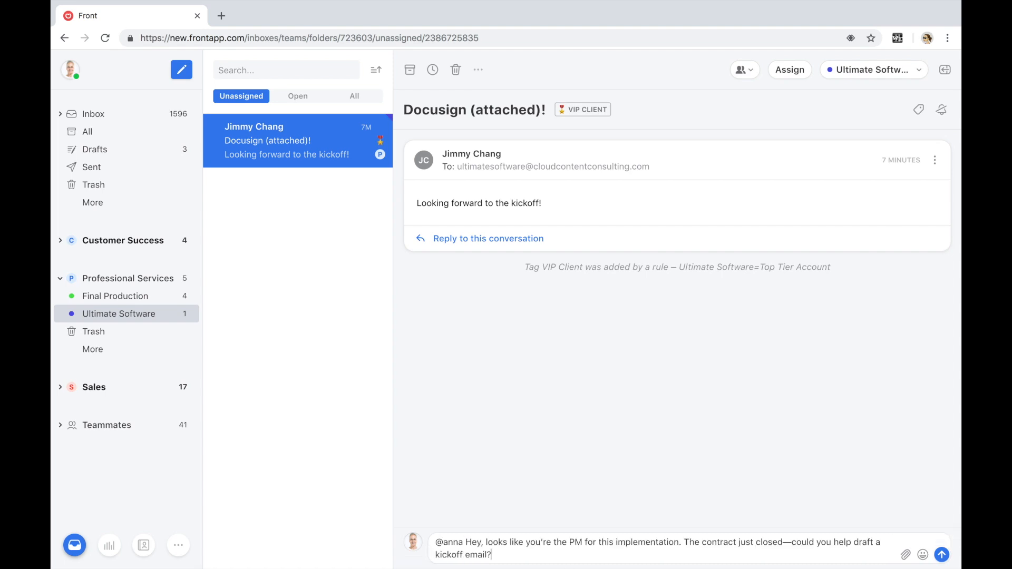
{"action": "left_click", "coordinate": [941, 555]}
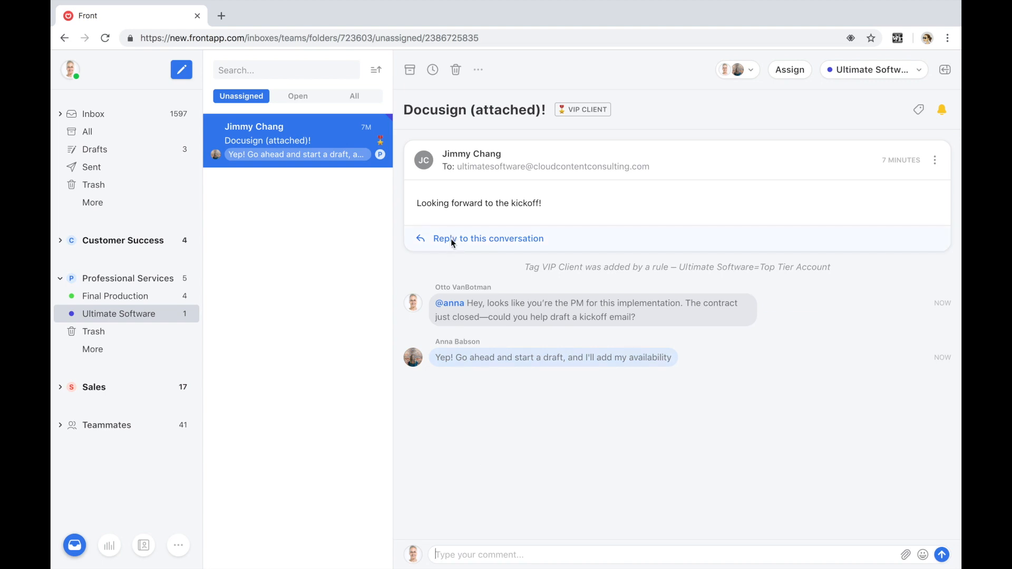
Reply to Jimmy with the prewritten kickoff template as a shared draft holding Anna's meeting slots.
{"action": "left_click", "coordinate": [488, 238]}
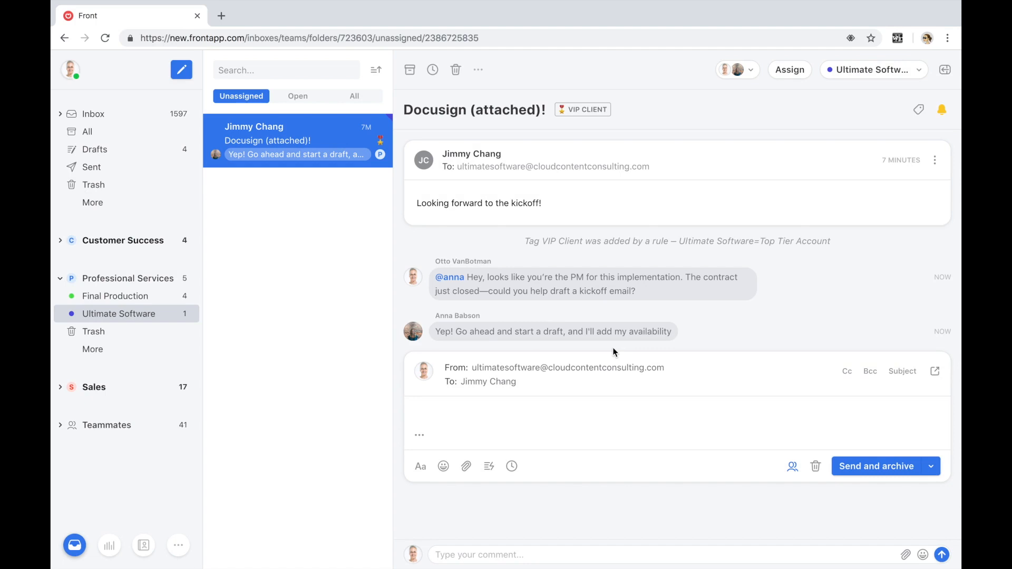
{"action": "mouse_move", "coordinate": [488, 466]}
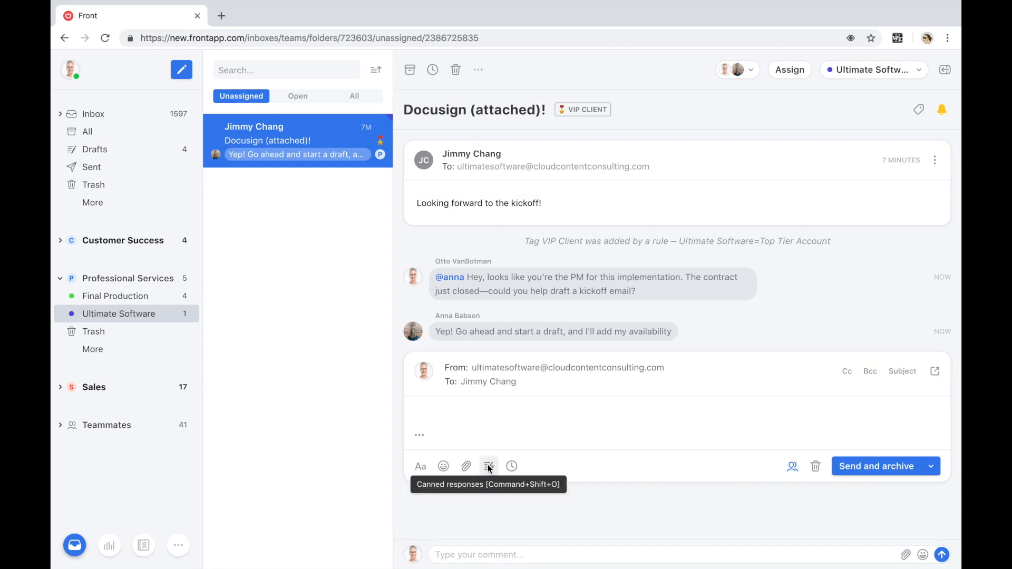
{"action": "left_click", "coordinate": [488, 466]}
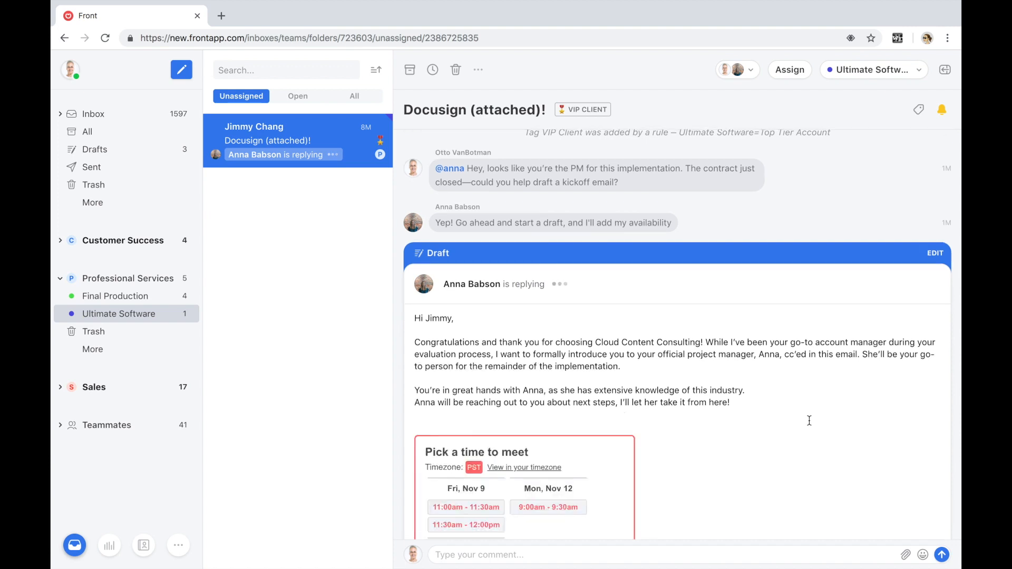
{"action": "scroll", "scroll_direction": "down", "scroll_amount": 3}
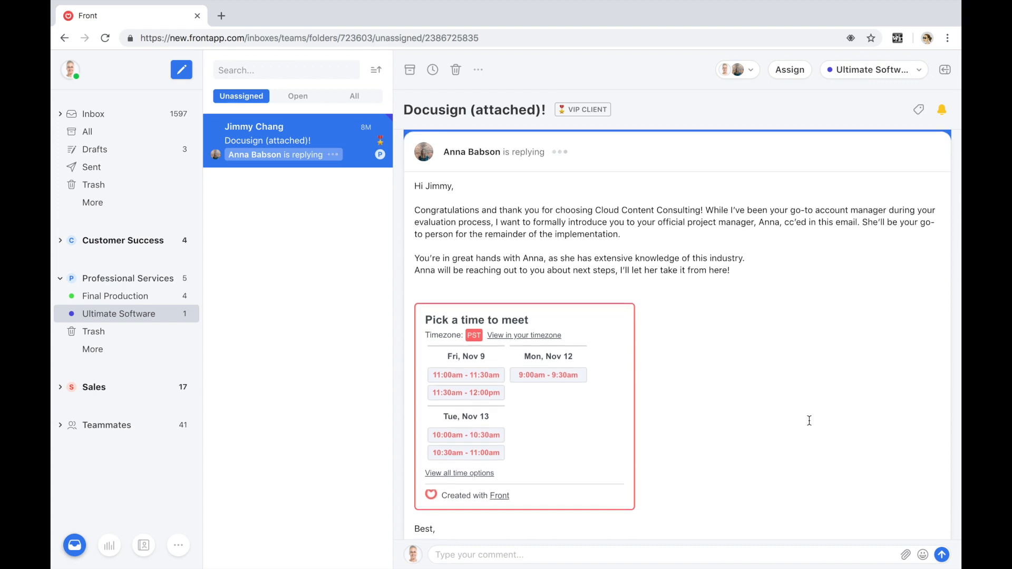
{"action": "scroll", "scroll_direction": "down", "scroll_amount": 3}
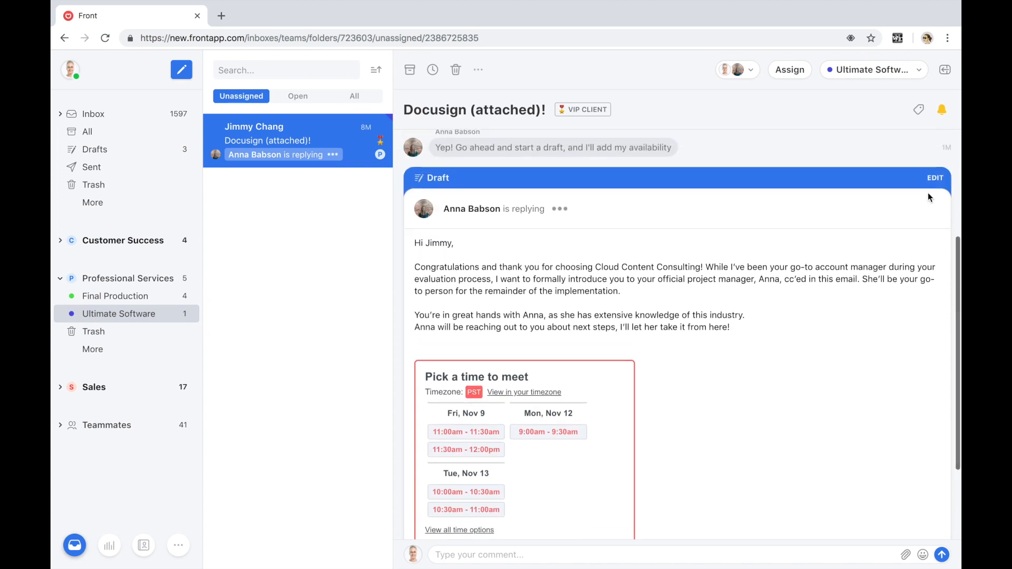
{"action": "left_click", "coordinate": [935, 177]}
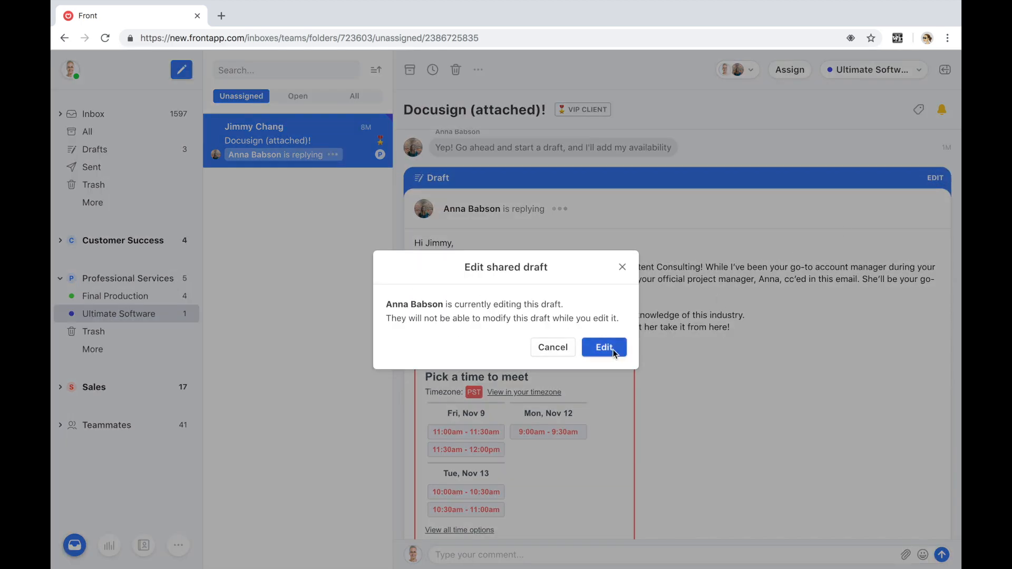
Take over the shared kickoff draft and send it with archive, emptying the Ultimate Software folder.
{"action": "left_click", "coordinate": [604, 347]}
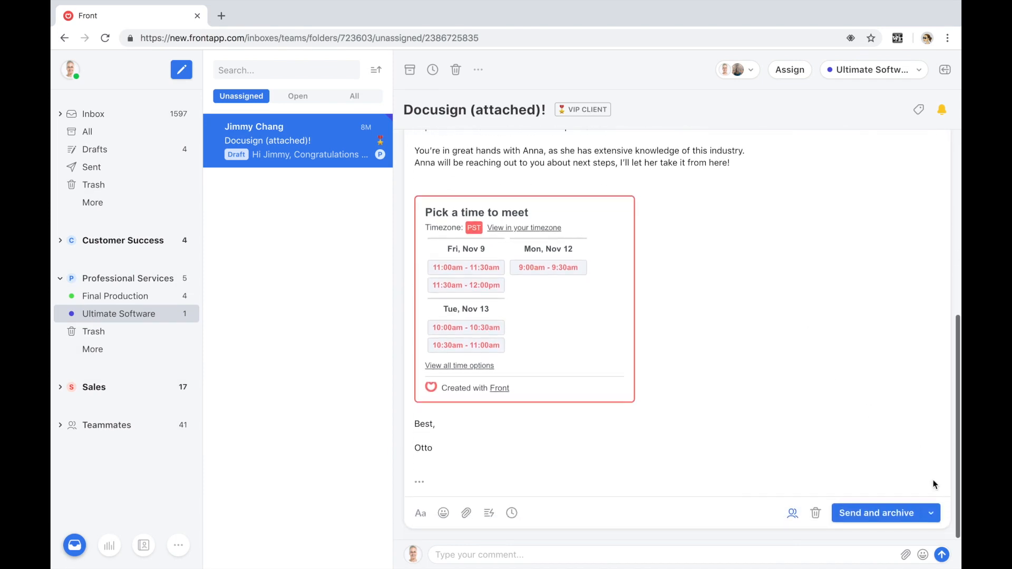
{"action": "left_click", "coordinate": [877, 512]}
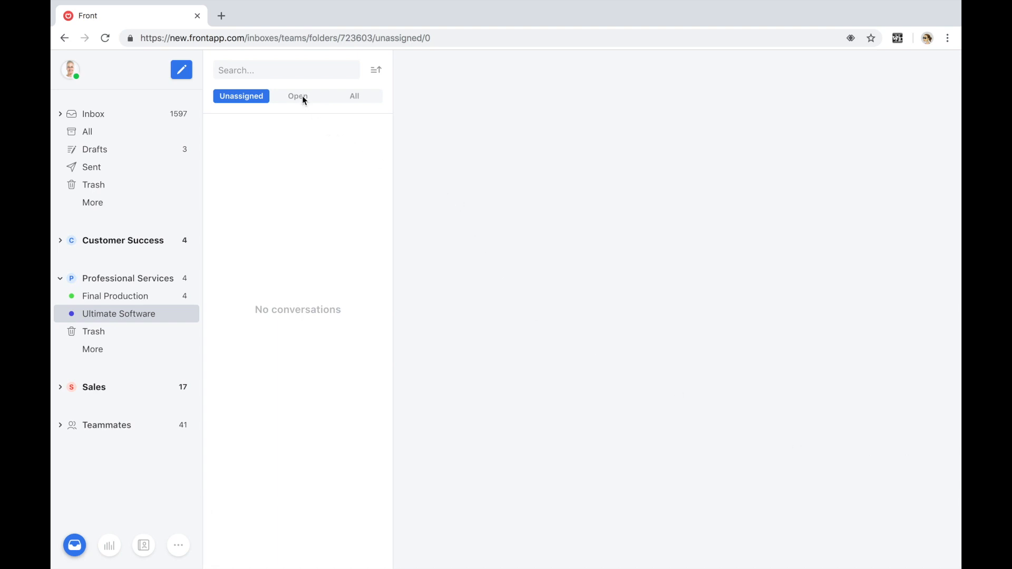
Switch to open conversations and show Jimmy's Salesforce details beside 'Change of plans'.
{"action": "left_click", "coordinate": [298, 96]}
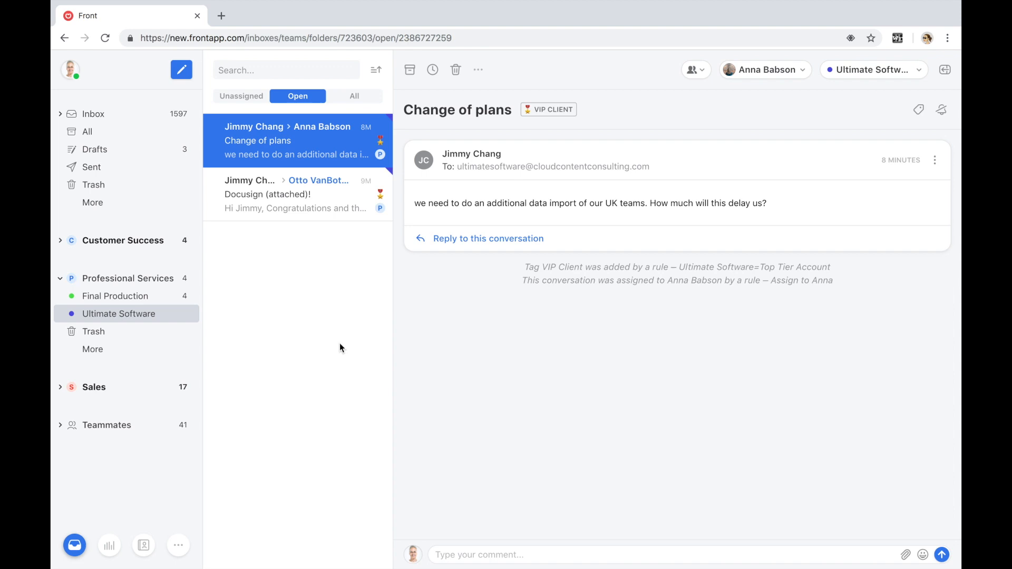
{"action": "mouse_move", "coordinate": [752, 168]}
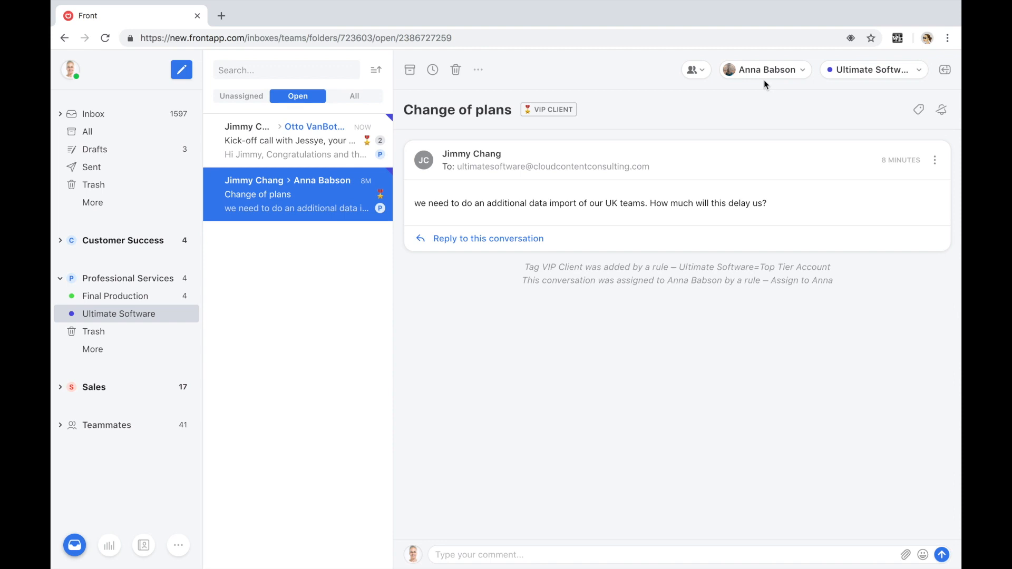
{"action": "left_click", "coordinate": [945, 70]}
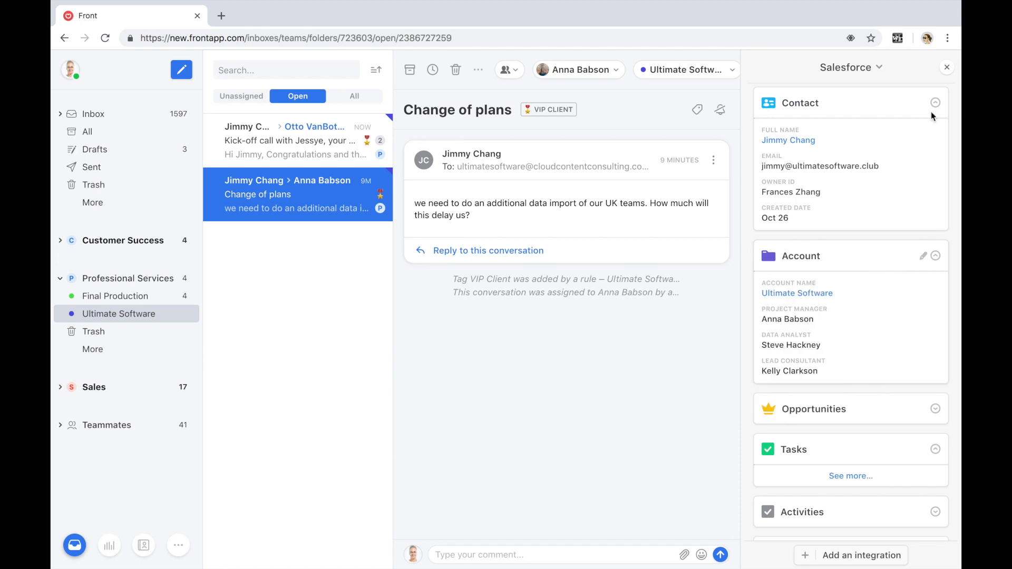
{"action": "left_click", "coordinate": [947, 68]}
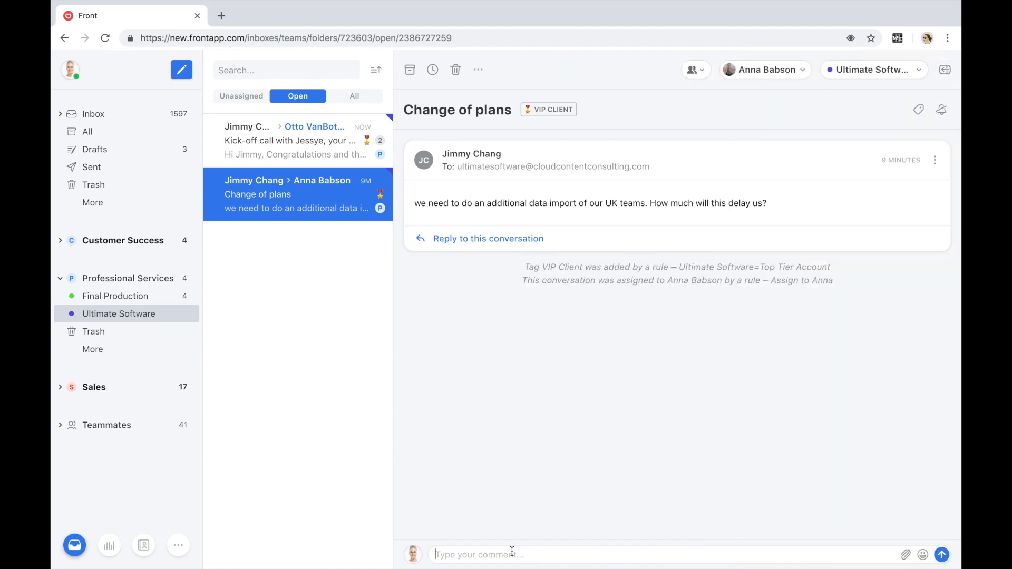
{"action": "type", "text": "@ste"}
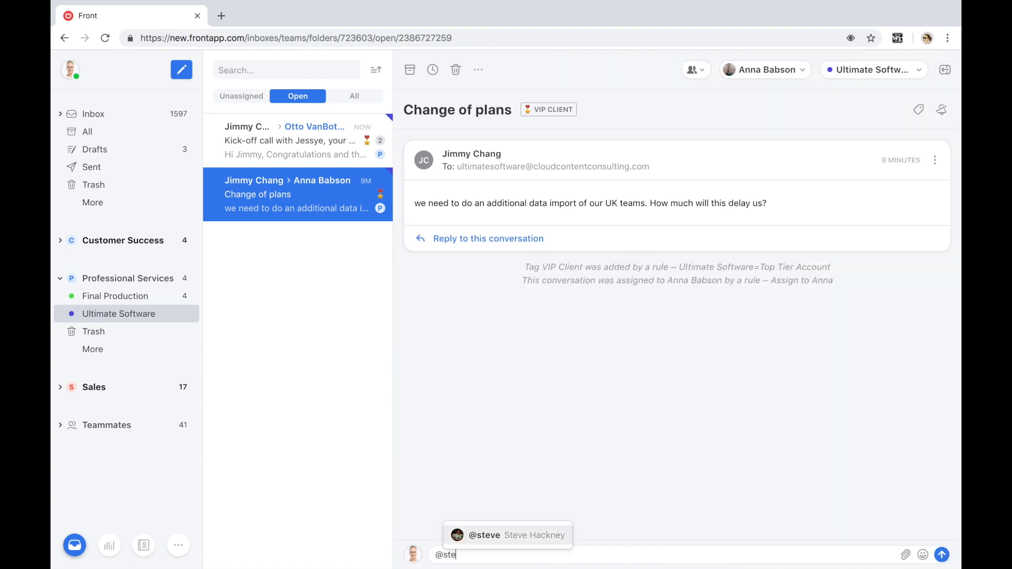
{"action": "type", "text": "@steve With this change to the project scope, how will this impact their go-live date?"}
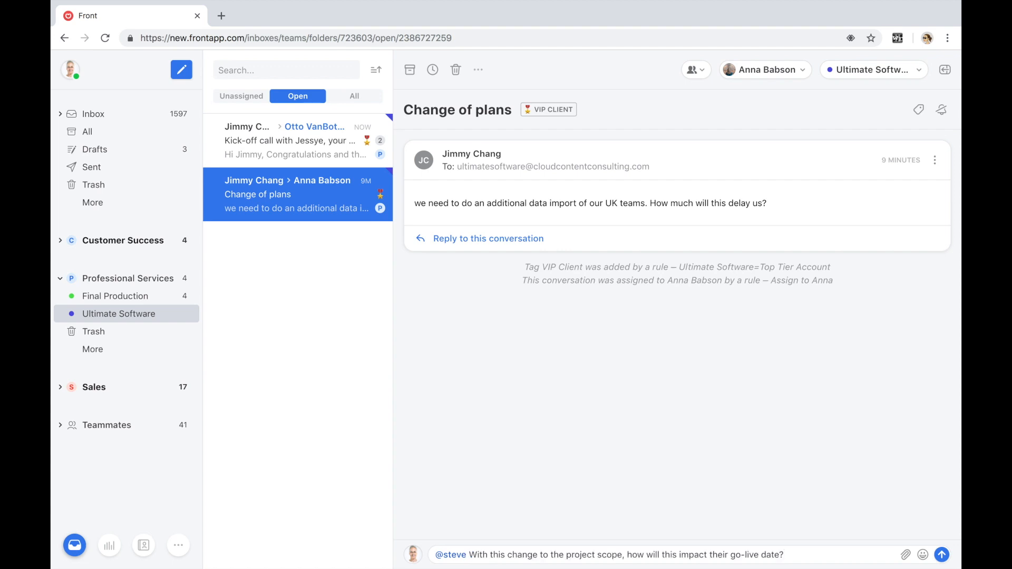
{"action": "left_click", "coordinate": [942, 555]}
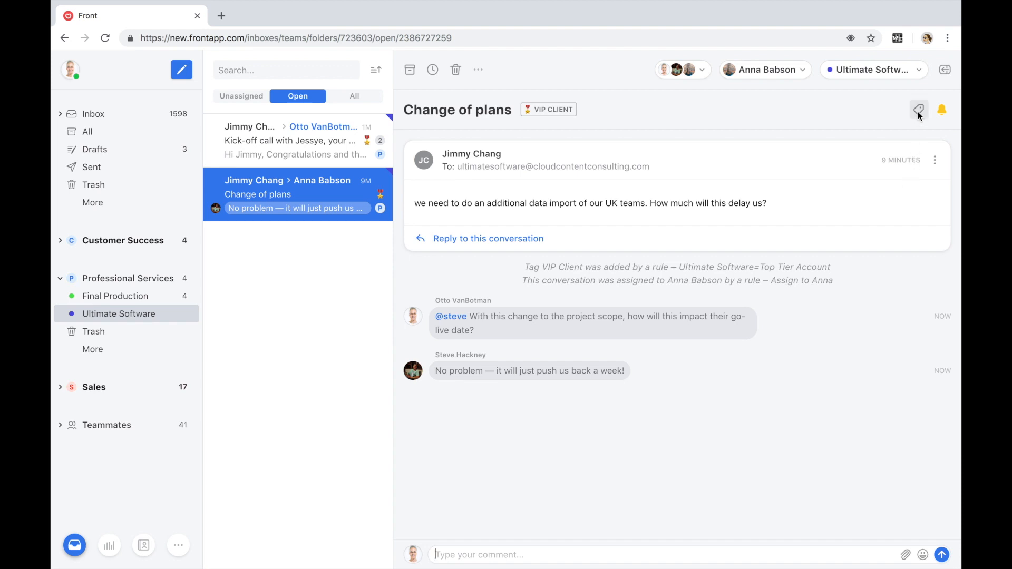
{"action": "left_click", "coordinate": [918, 108]}
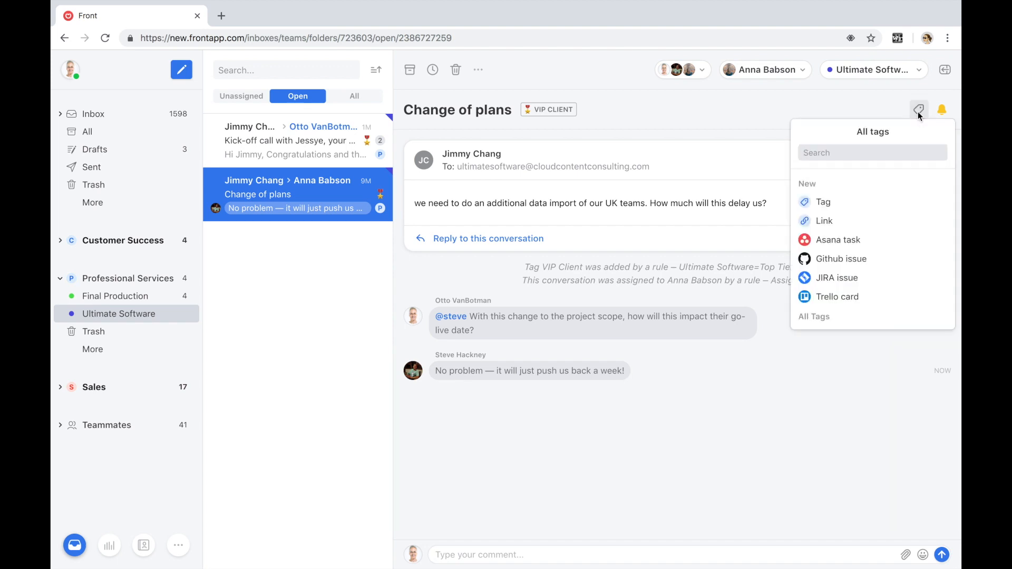
{"action": "left_click", "coordinate": [838, 239]}
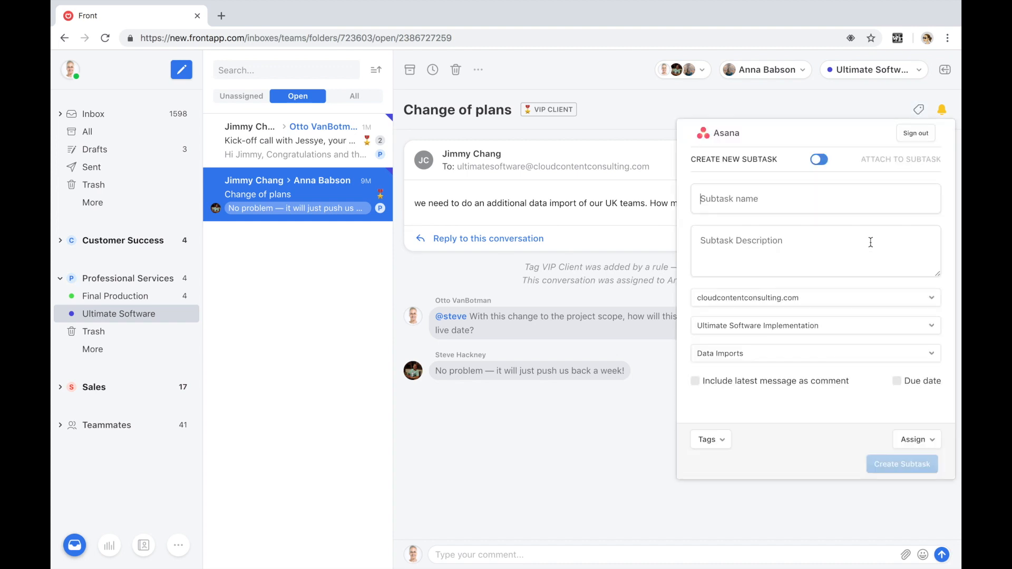
{"action": "left_click", "coordinate": [818, 160]}
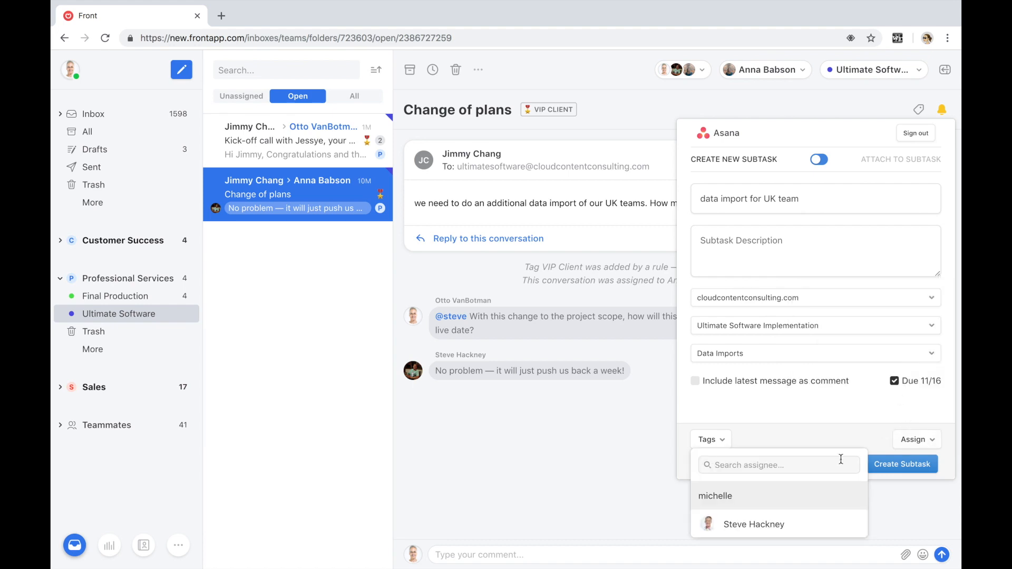
{"action": "left_click", "coordinate": [753, 524]}
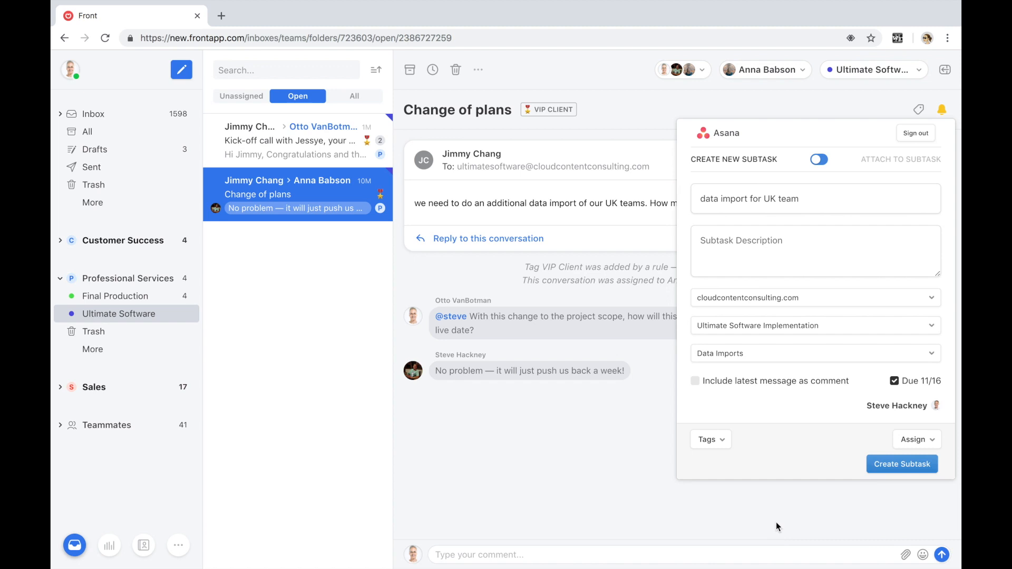
{"action": "left_click", "coordinate": [901, 464]}
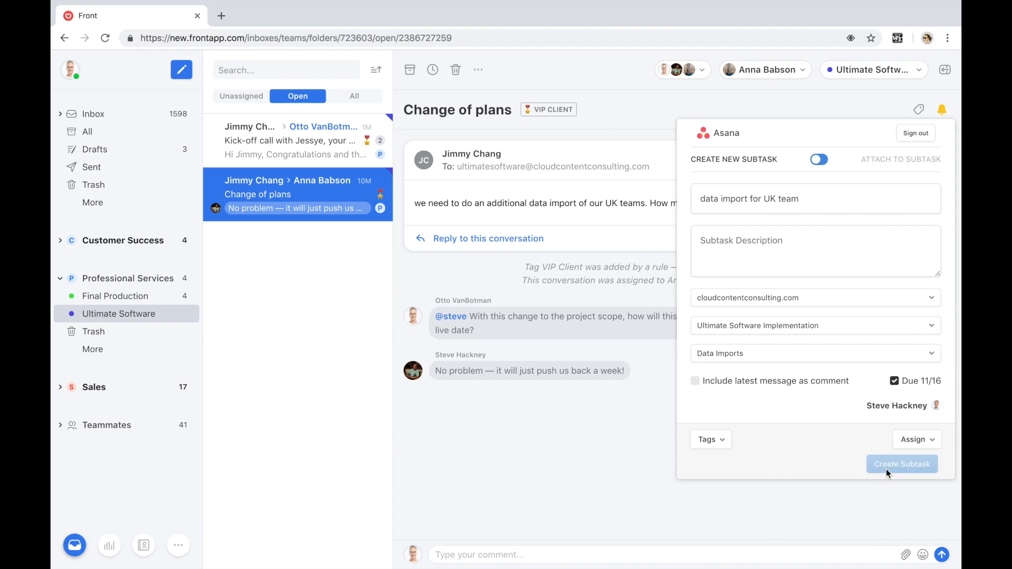
{"action": "left_click", "coordinate": [902, 464]}
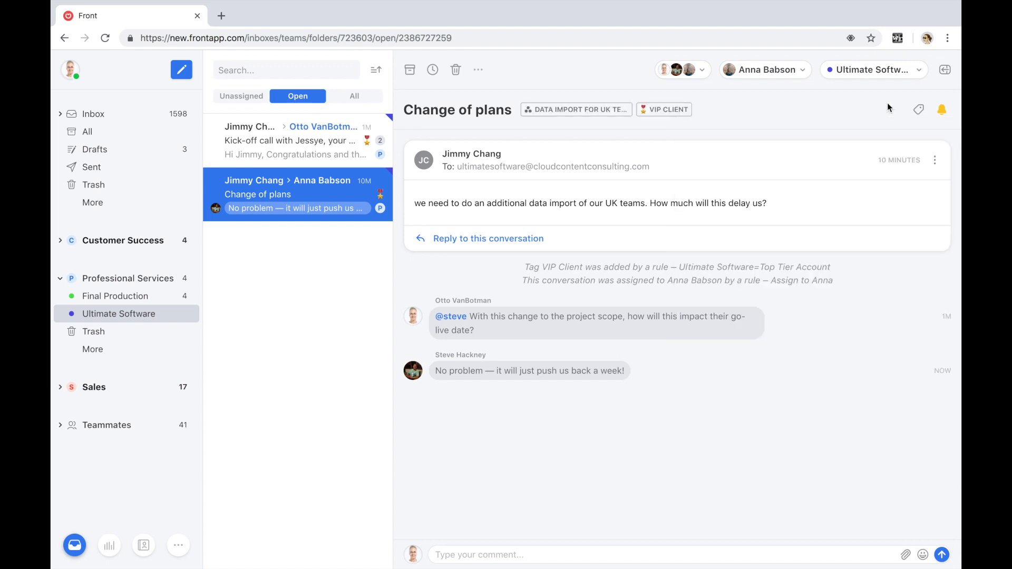